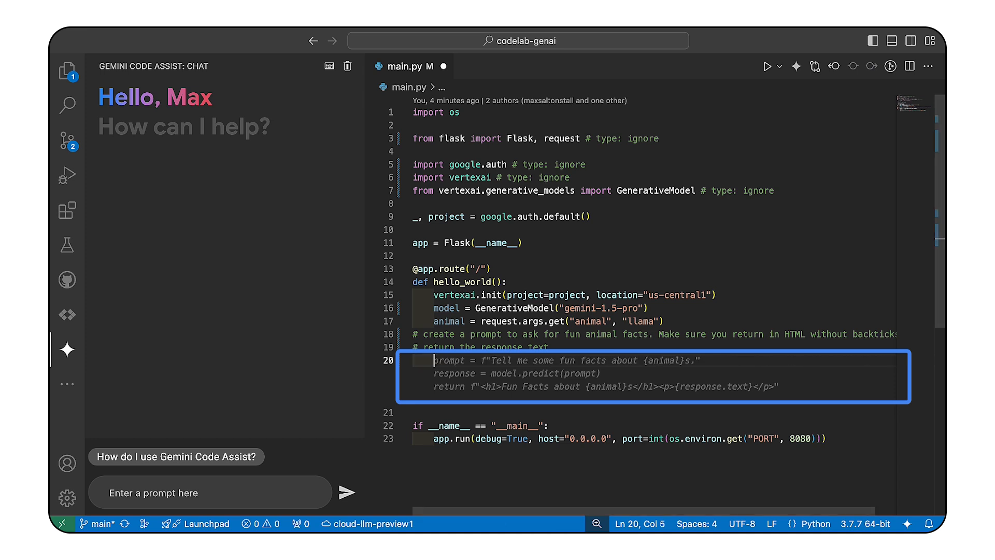
Select the response = model.predict(prompt) line in main.py.
double_click(504, 373)
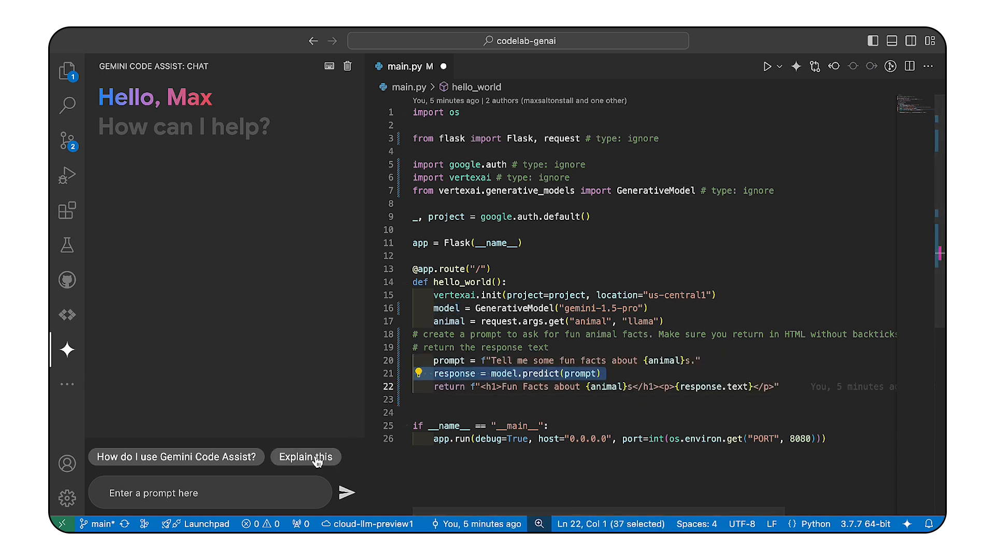
Have Gemini explain the predict line, then select all code in main.py.
click(305, 456)
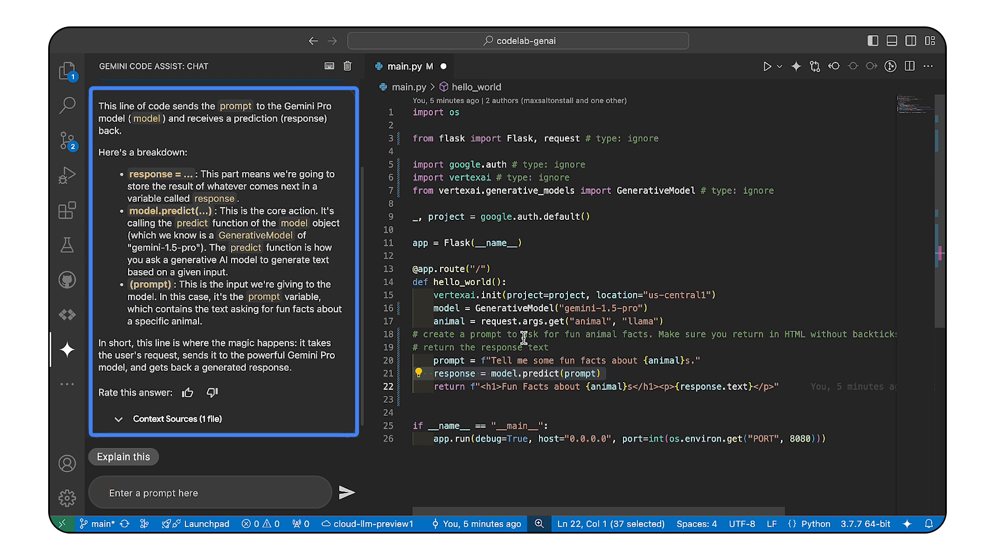
key(ctrl+a)
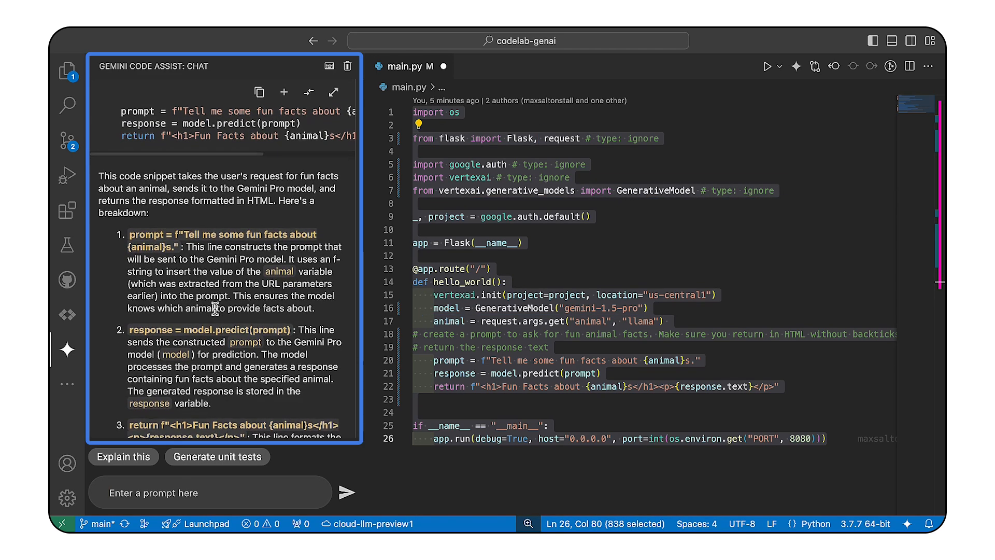
Scroll Gemini's whole-file breakdown down to the HTML return line explanation.
scroll(down, 3)
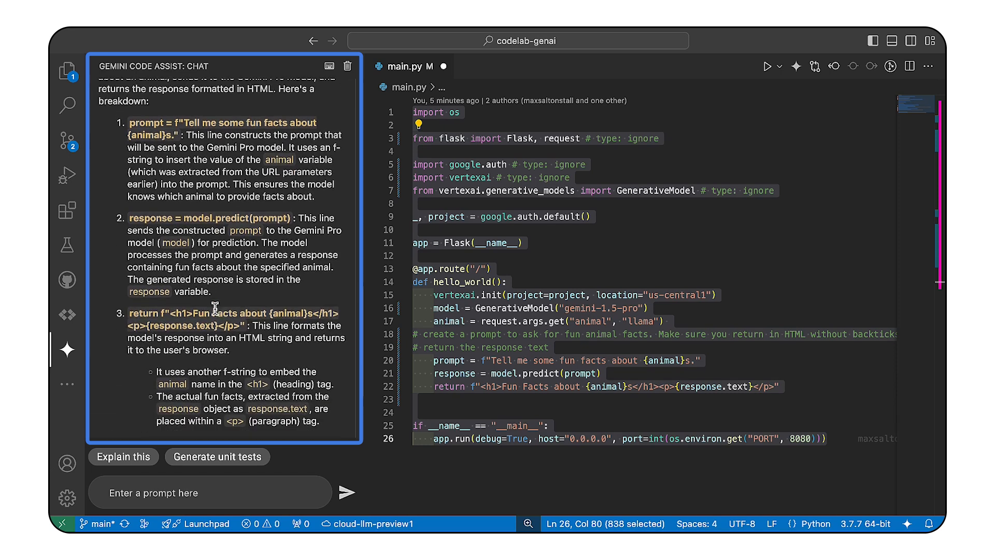